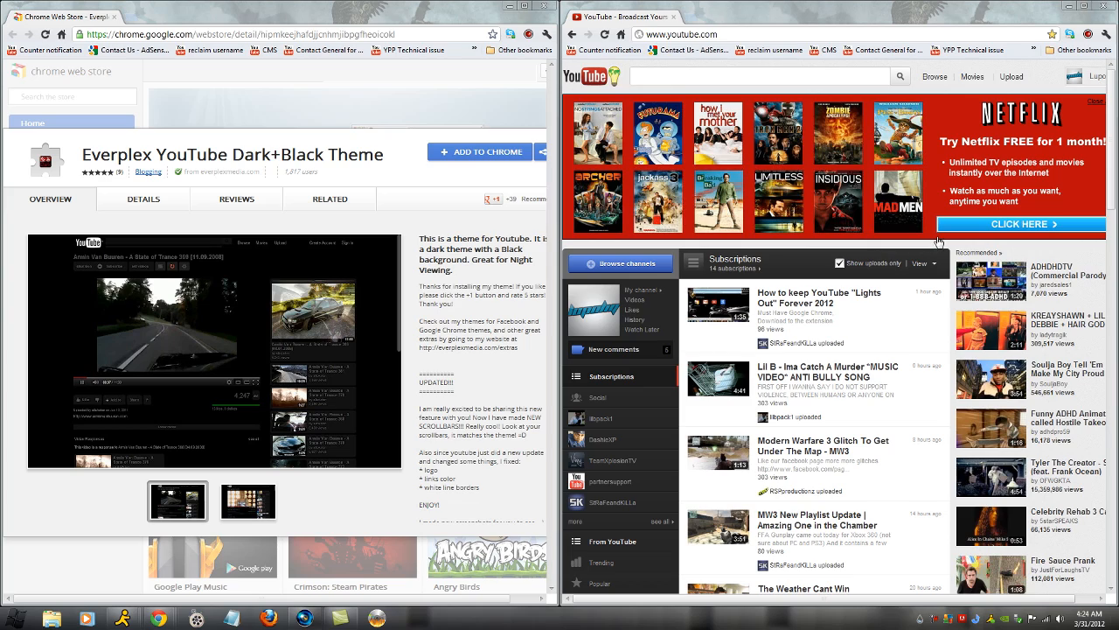
Preview the second screenshot of the Everplex YouTube Dark+Black Theme listing
{"action": "left_click", "coordinate": [248, 500]}
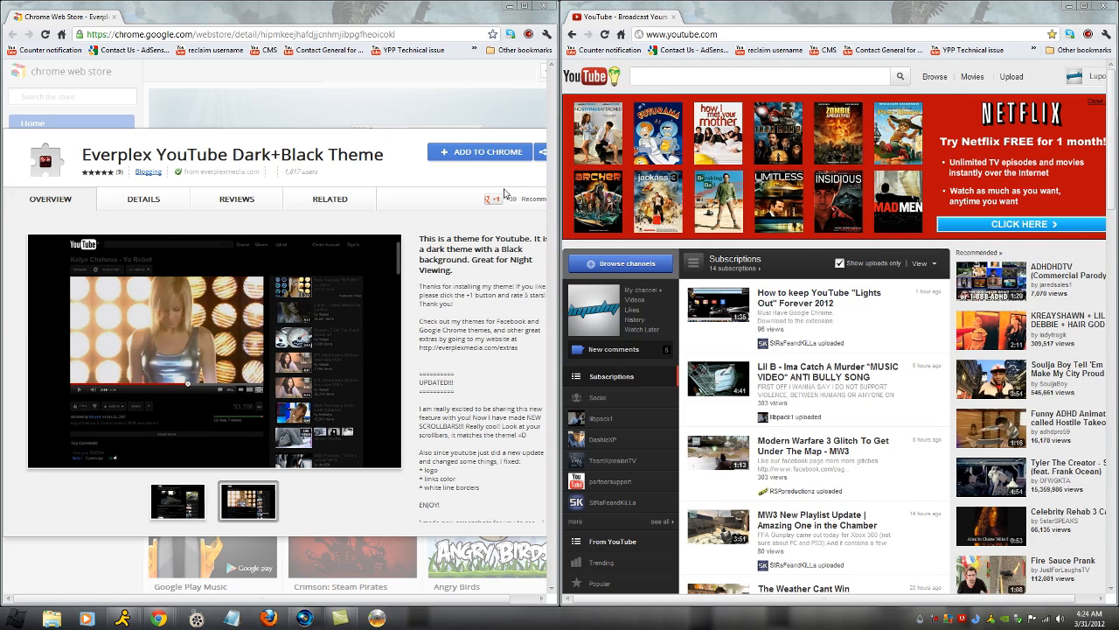
{"action": "mouse_move", "coordinate": [441, 171]}
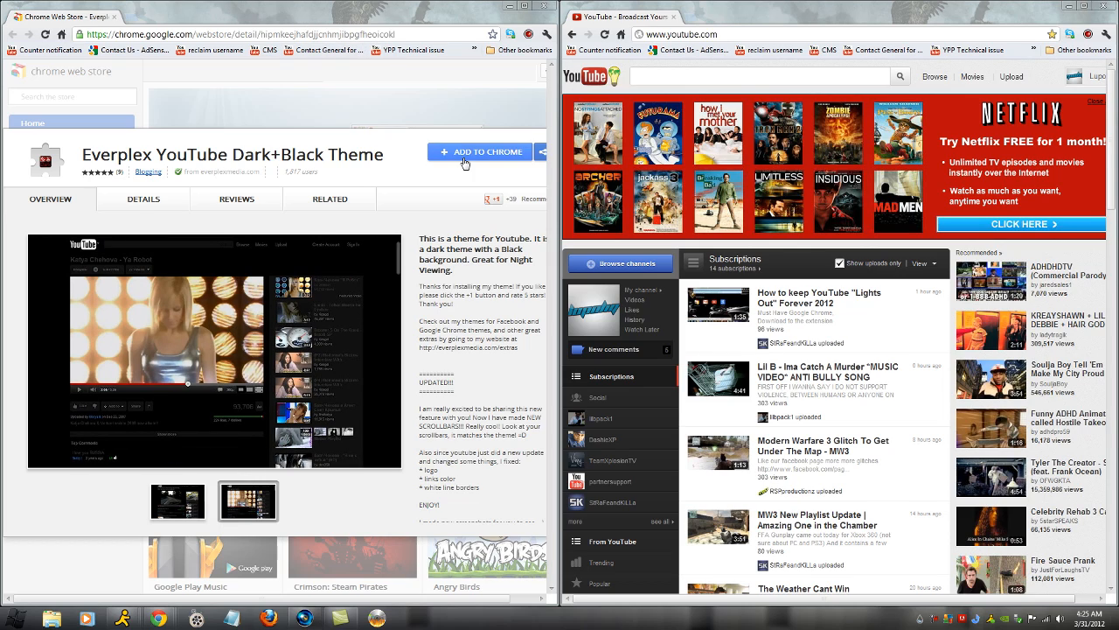
Add the Everplex theme to Chrome and view YouTube account settings in the black theme
{"action": "left_click", "coordinate": [479, 150]}
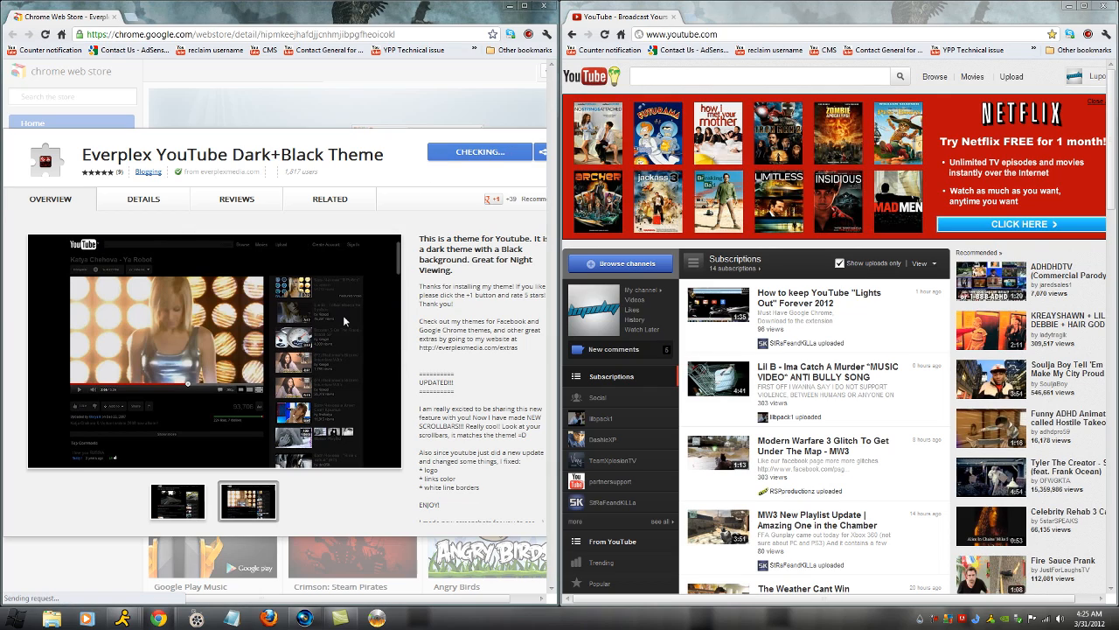
{"action": "left_click", "coordinate": [479, 150]}
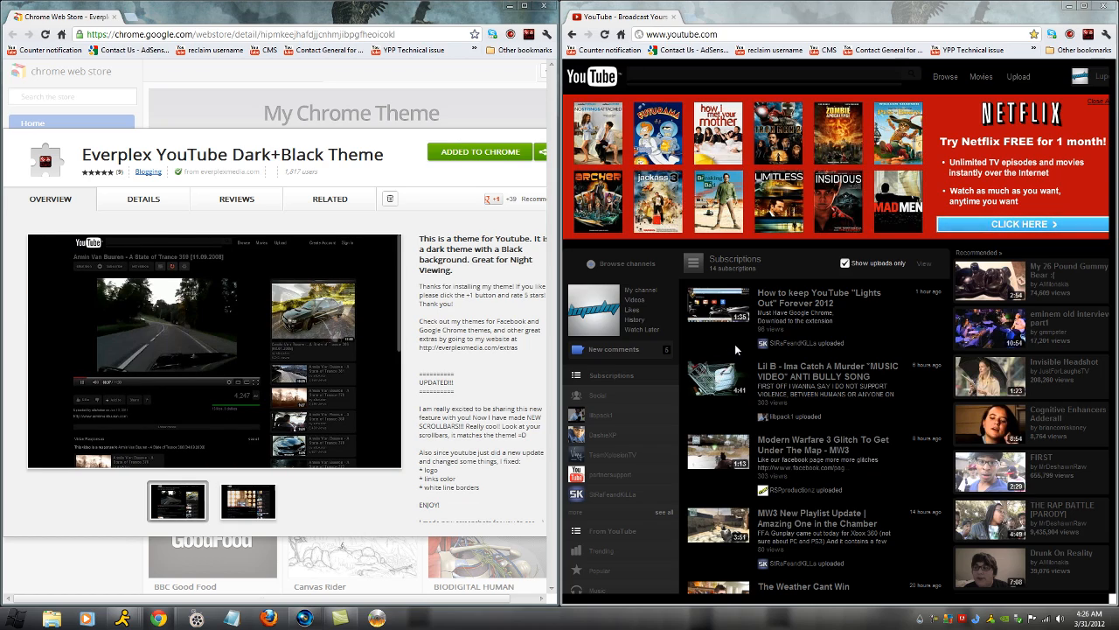
{"action": "left_click", "coordinate": [248, 500]}
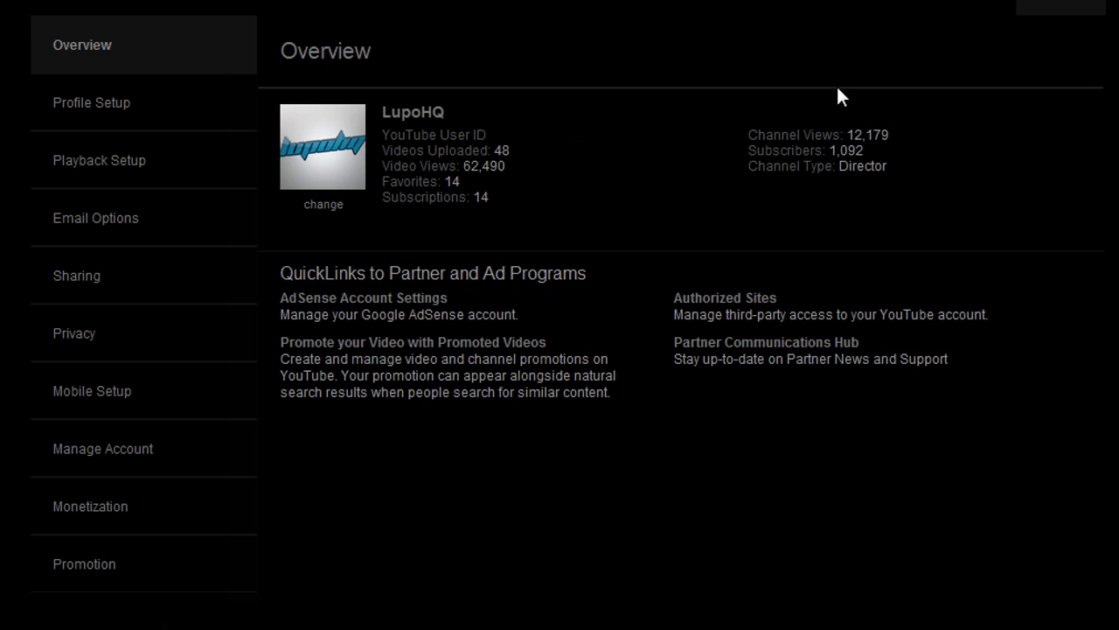
{"action": "mouse_move", "coordinate": [636, 327]}
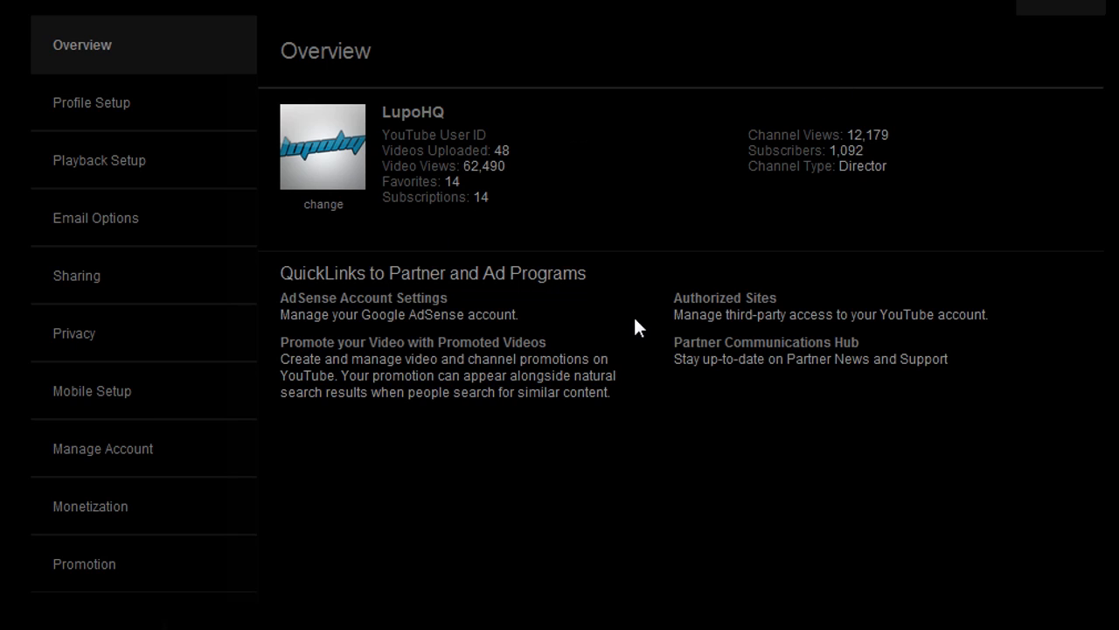
{"action": "mouse_move", "coordinate": [976, 80]}
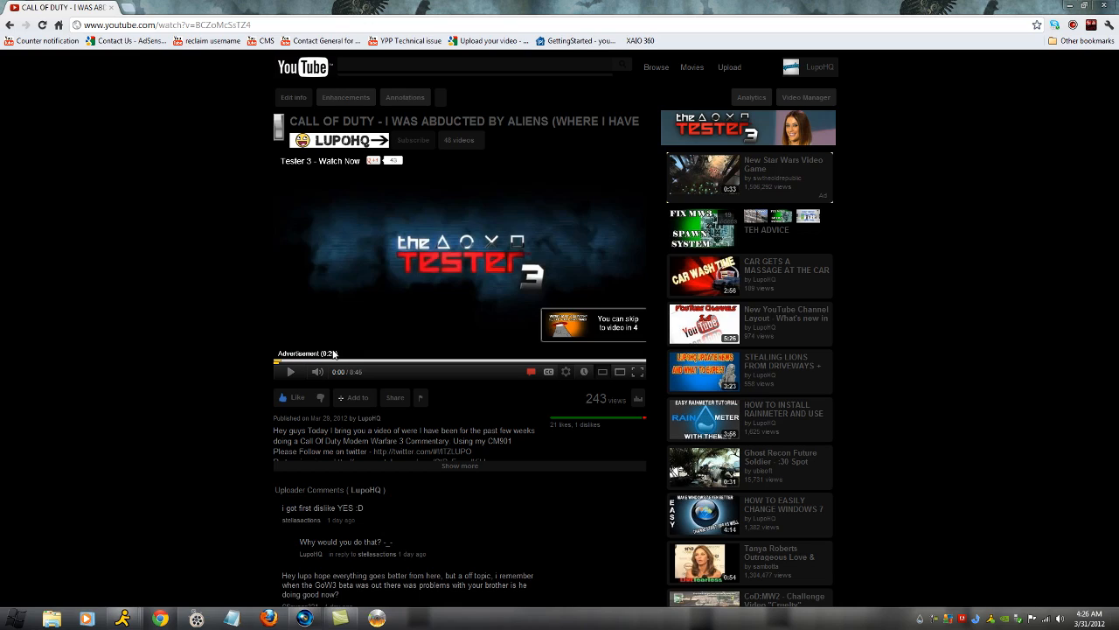
{"action": "mouse_move", "coordinate": [343, 354]}
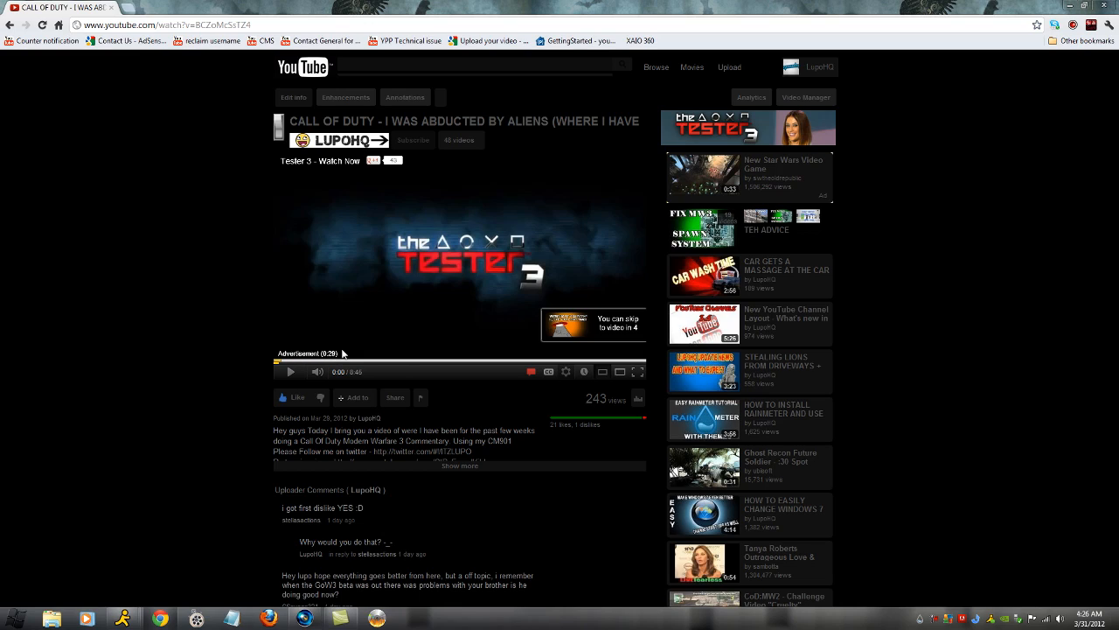
{"action": "mouse_move", "coordinate": [353, 338]}
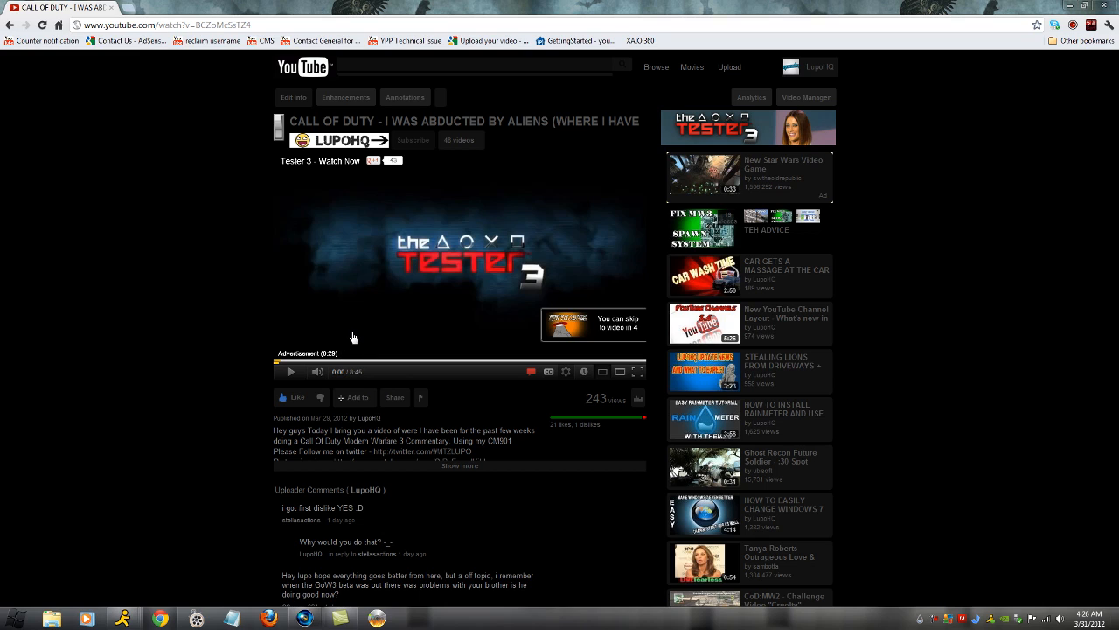